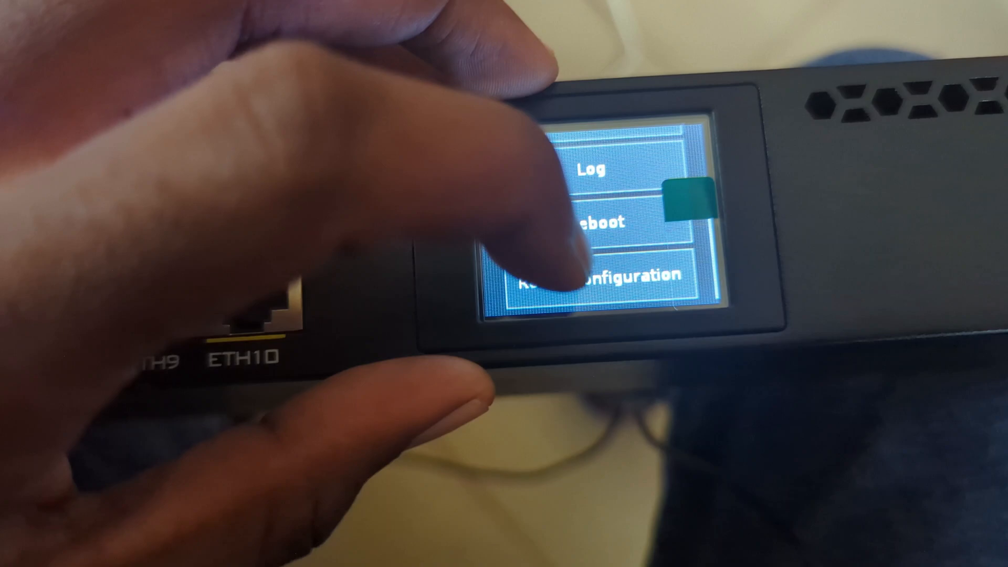
Choose Reset Configuration and answer Yes so the router begins wiping all settings.
click(598, 273)
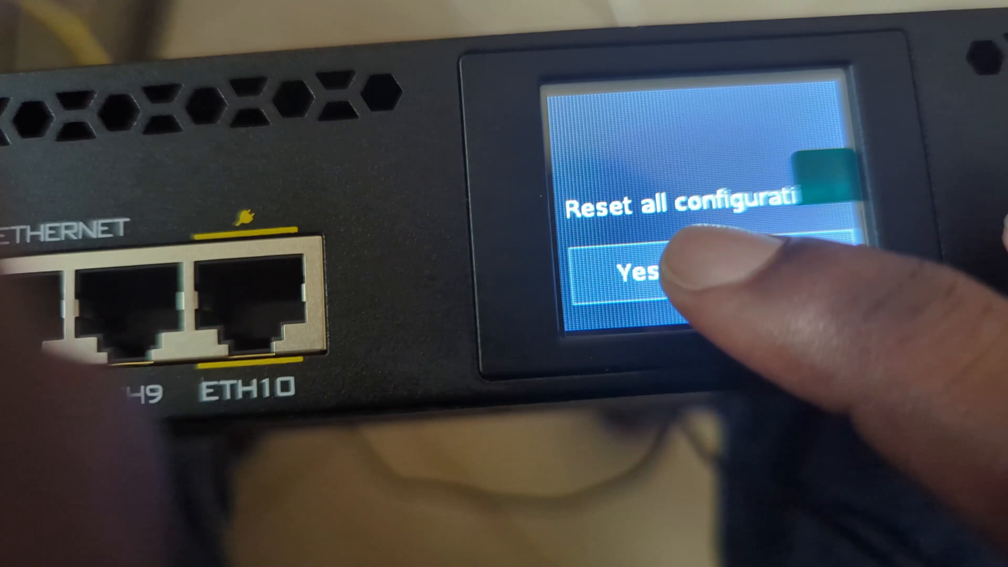
click(637, 270)
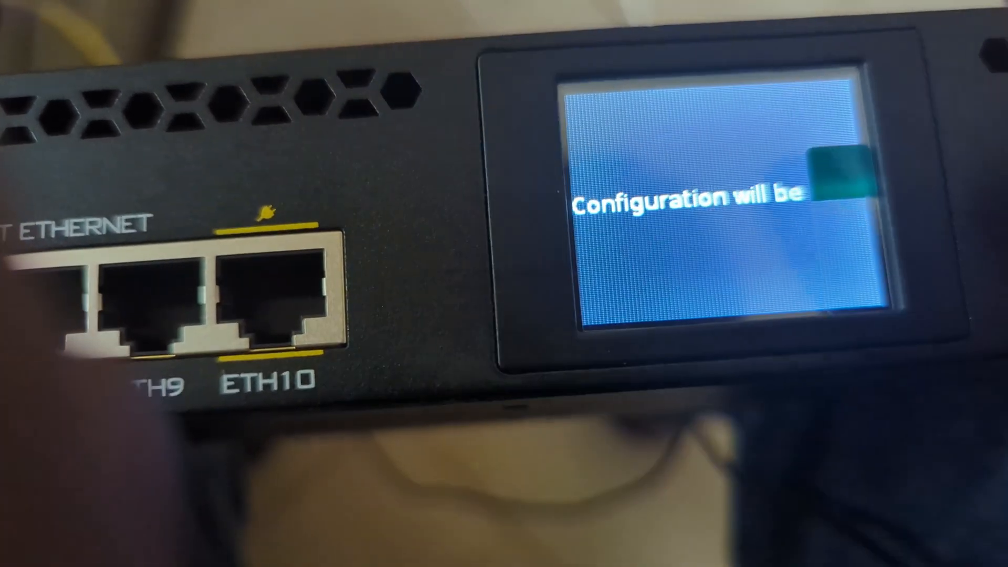